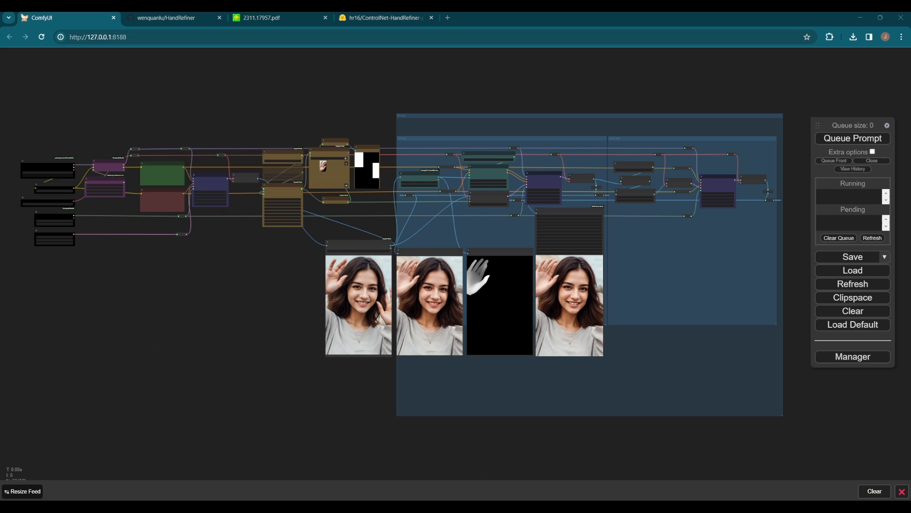
Switch to the HandRefiner GitHub repository and scroll through the before-and-after results figure.
{"action": "left_click", "coordinate": [169, 18]}
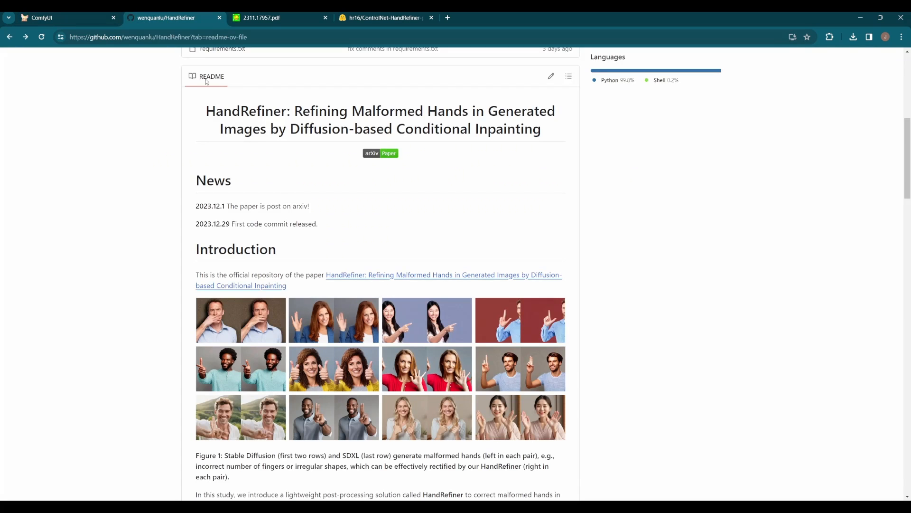
{"action": "mouse_move", "coordinate": [353, 253]}
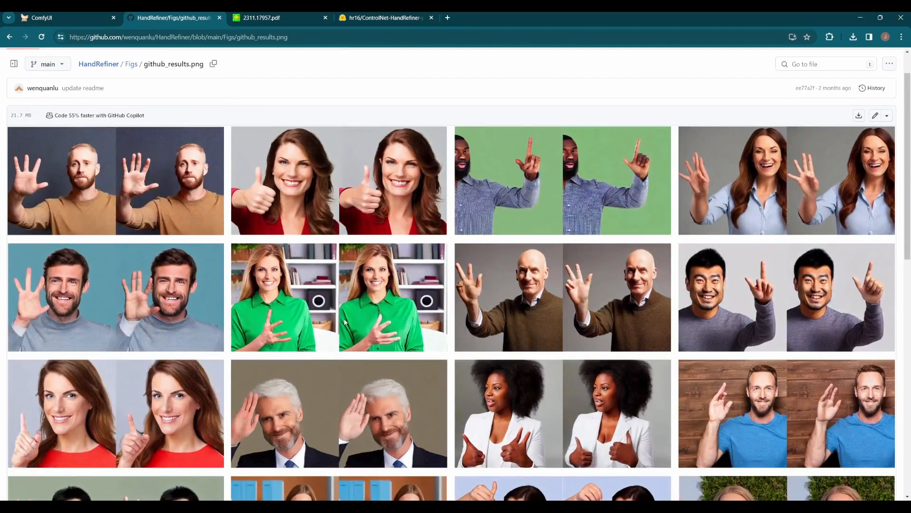
{"action": "scroll", "scroll_direction": "down", "scroll_amount": 3}
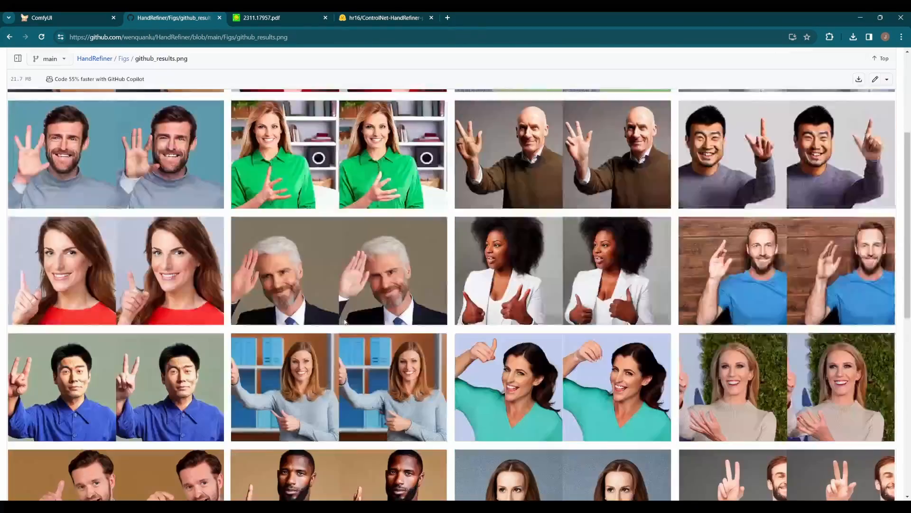
{"action": "scroll", "scroll_direction": "down", "scroll_amount": 3}
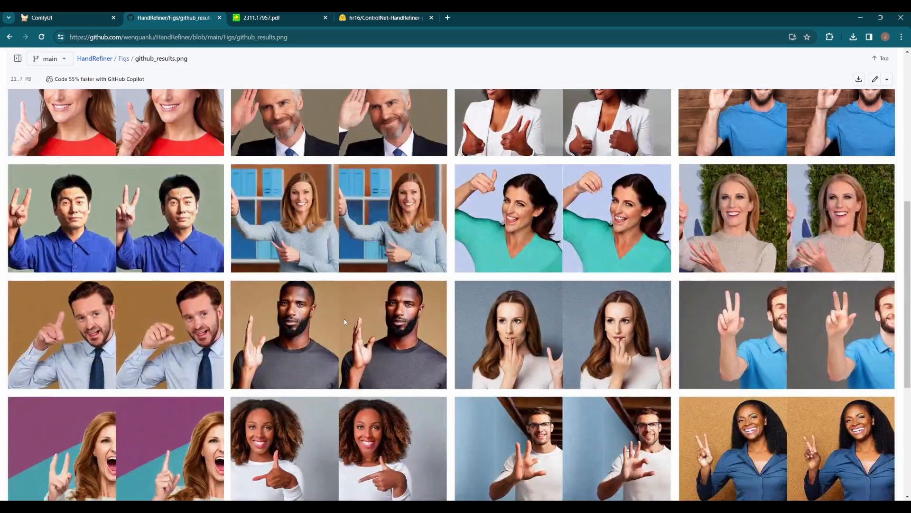
{"action": "mouse_move", "coordinate": [336, 320]}
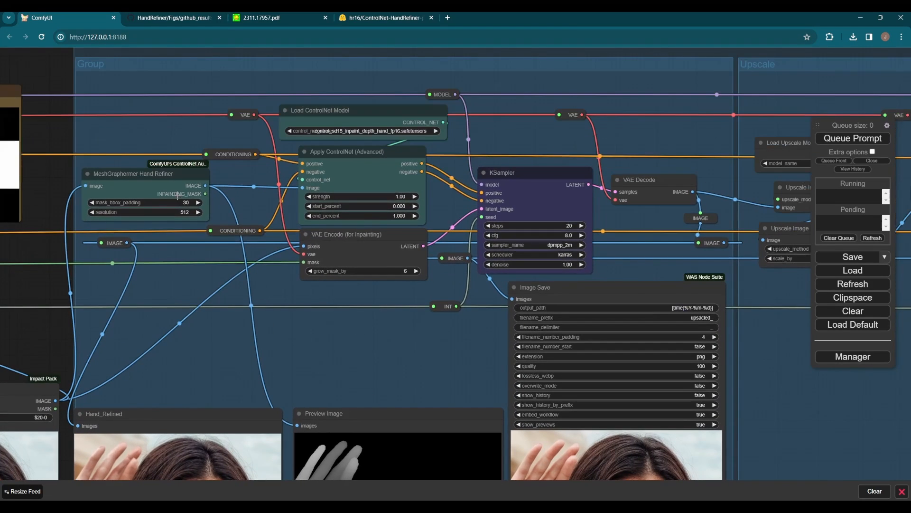
{"action": "mouse_move", "coordinate": [194, 253]}
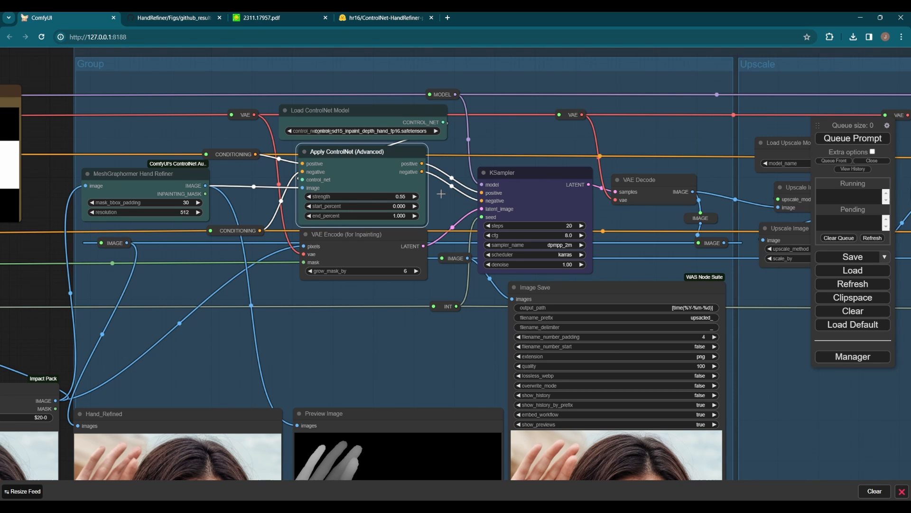
Switch between browser tabs back to the ComfyUI workflow with the ControlNet node.
{"action": "left_click", "coordinate": [259, 18]}
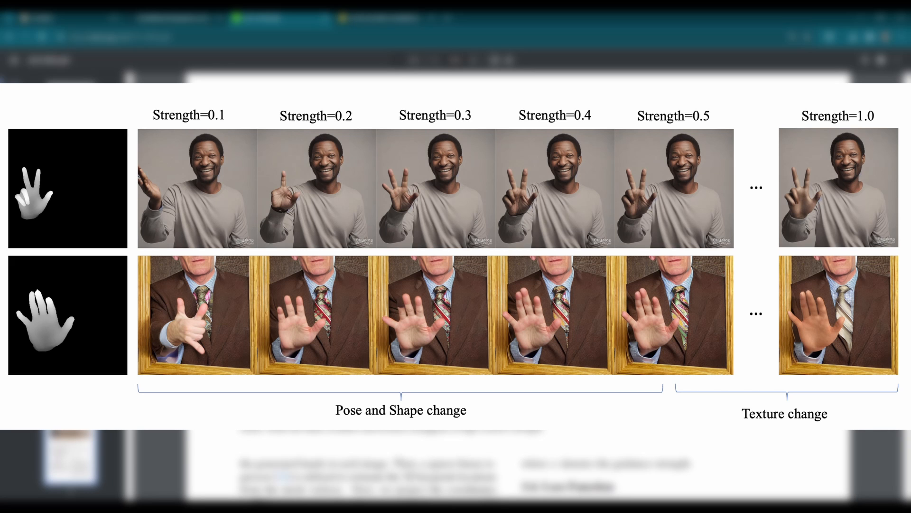
{"action": "left_click", "coordinate": [64, 18]}
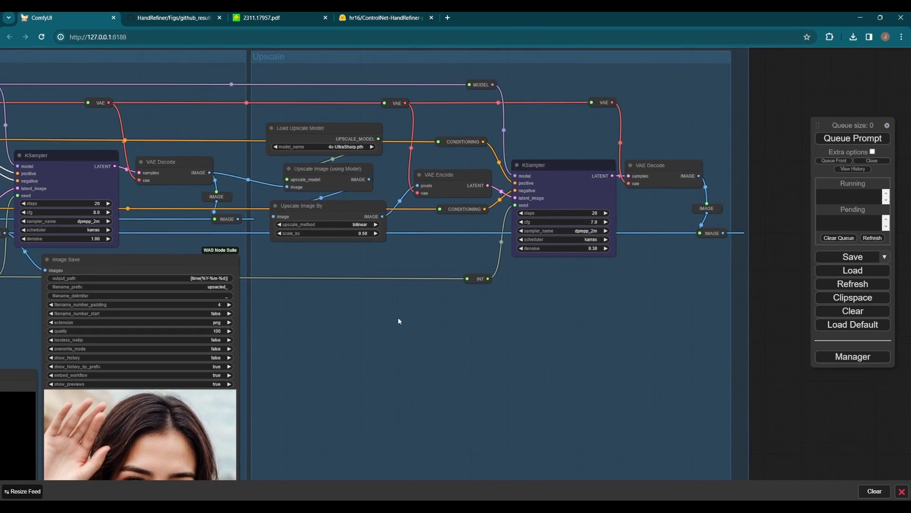
{"action": "left_click_drag", "start_coordinate": [399, 321], "coordinate": [352, 340]}
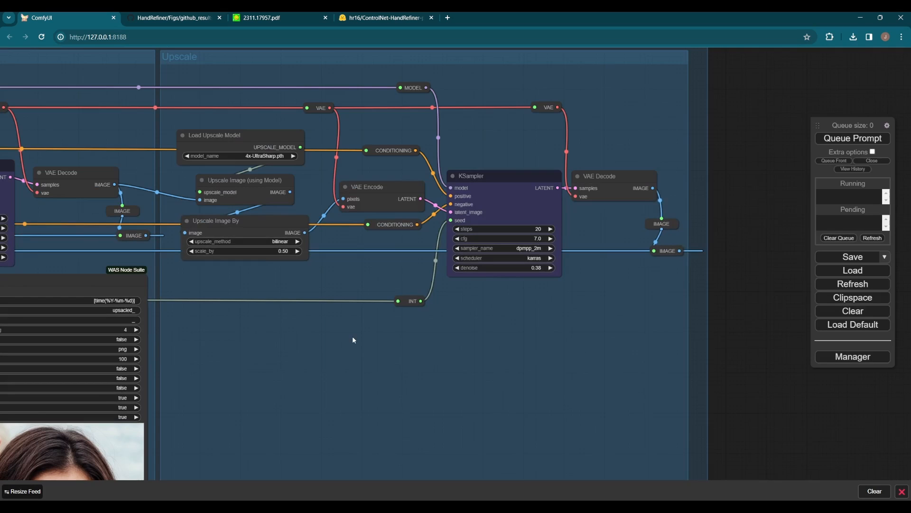
{"action": "mouse_move", "coordinate": [377, 329]}
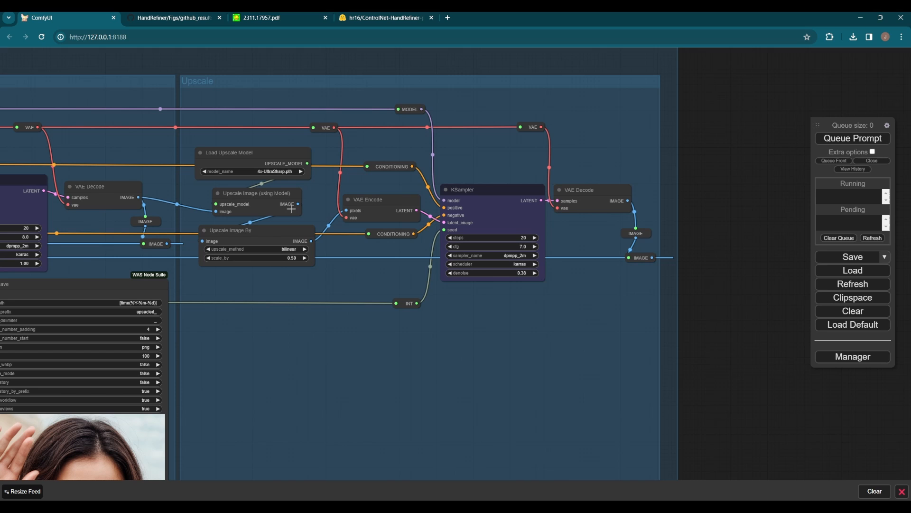
{"action": "mouse_move", "coordinate": [313, 262]}
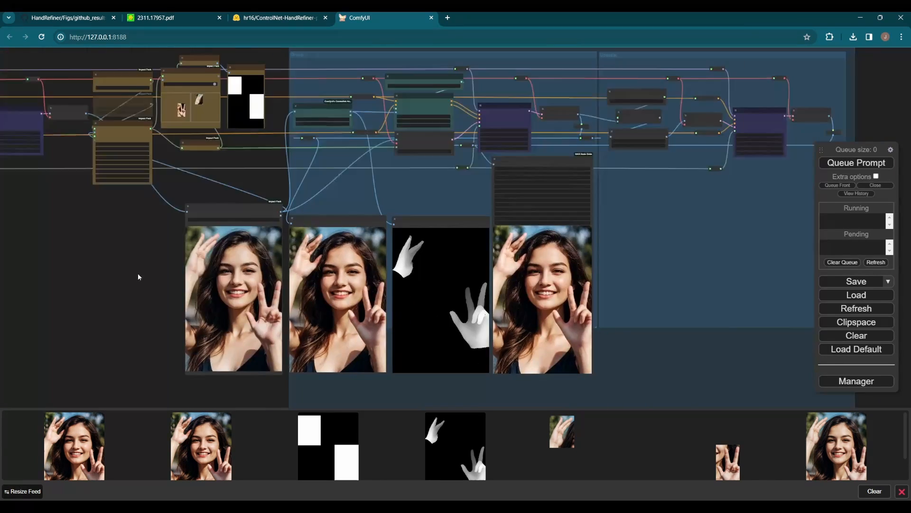
Queue the prompt to generate a new portrait with the refined peace-sign hand.
{"action": "left_click", "coordinate": [855, 162]}
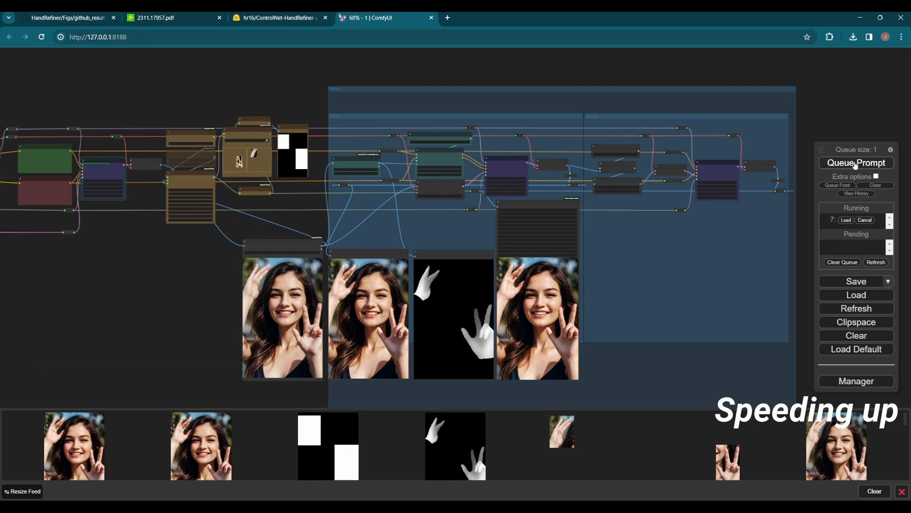